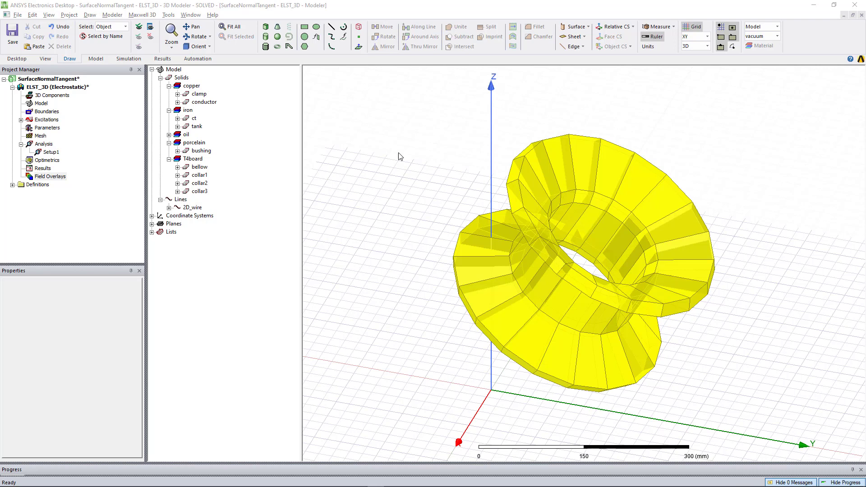
mouse_move(381, 180)
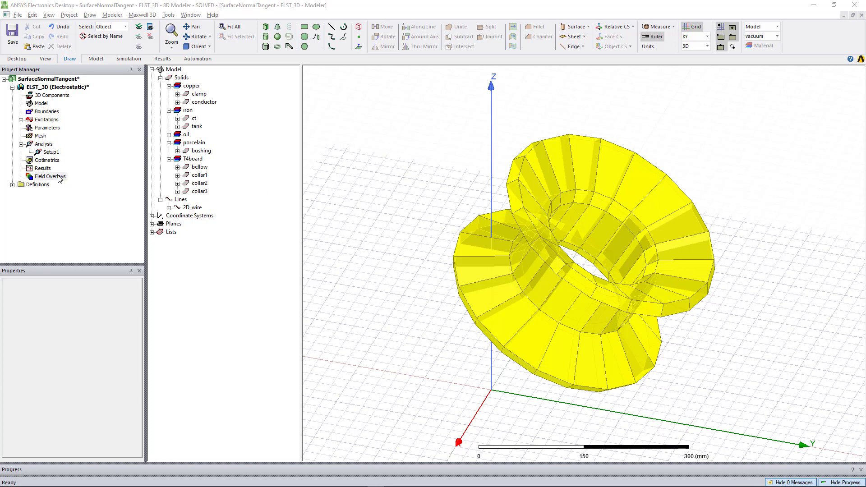
Step: Bring up the Field Overlays context options in the Project Manager
right_click(49, 176)
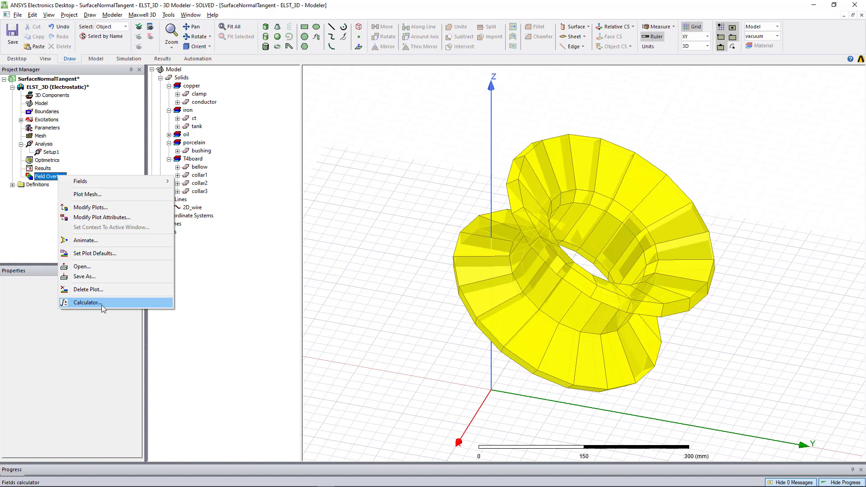
Step: Load the electric field vector E into the Fields Calculator
click(88, 304)
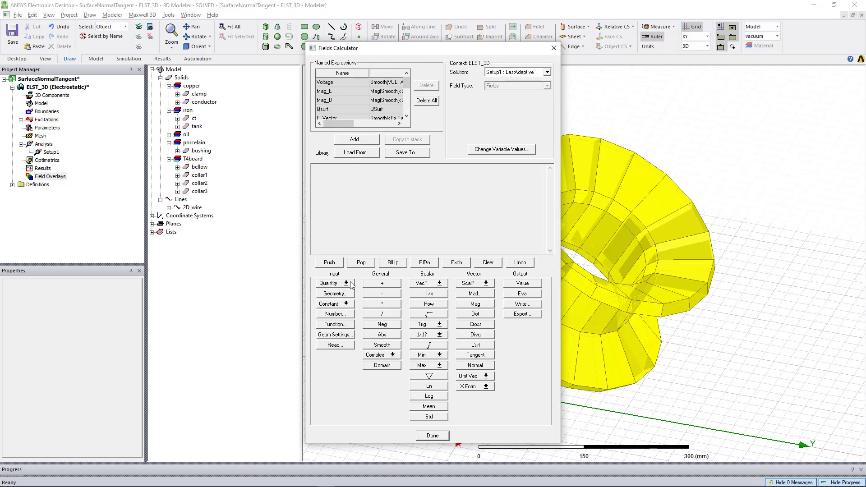
click(330, 282)
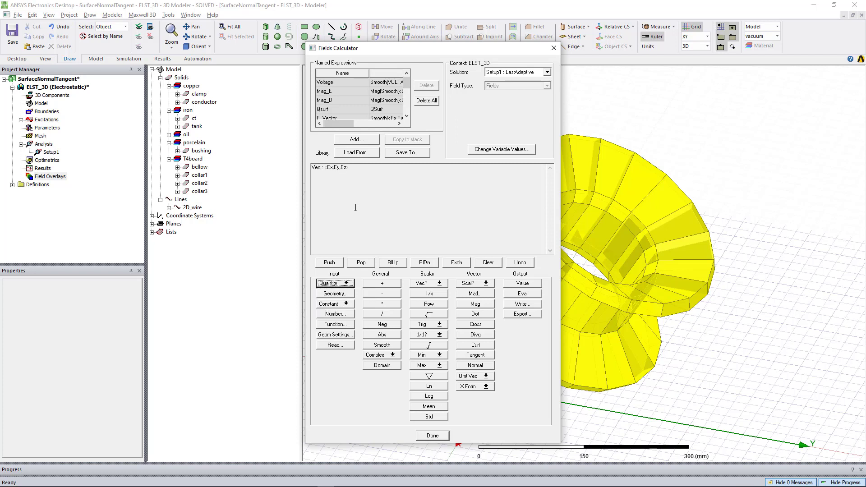
mouse_move(344, 305)
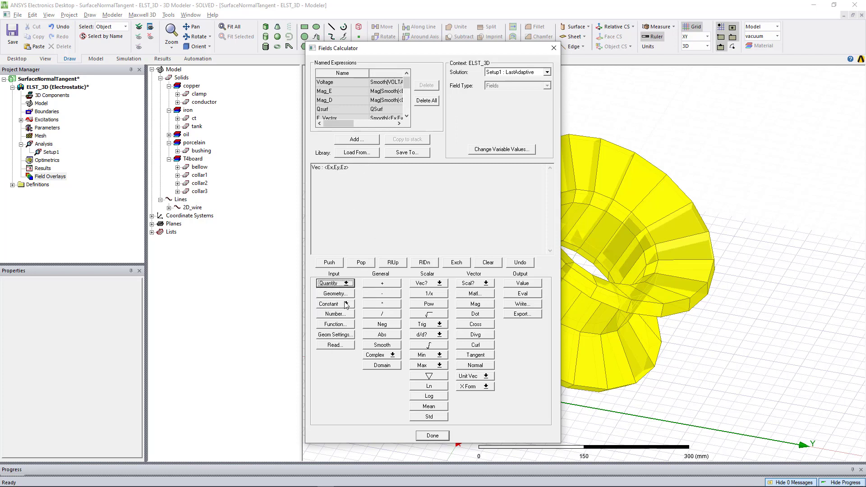
Step: Add the surface normal unit vector of collar1 to the calculator stack
click(334, 294)
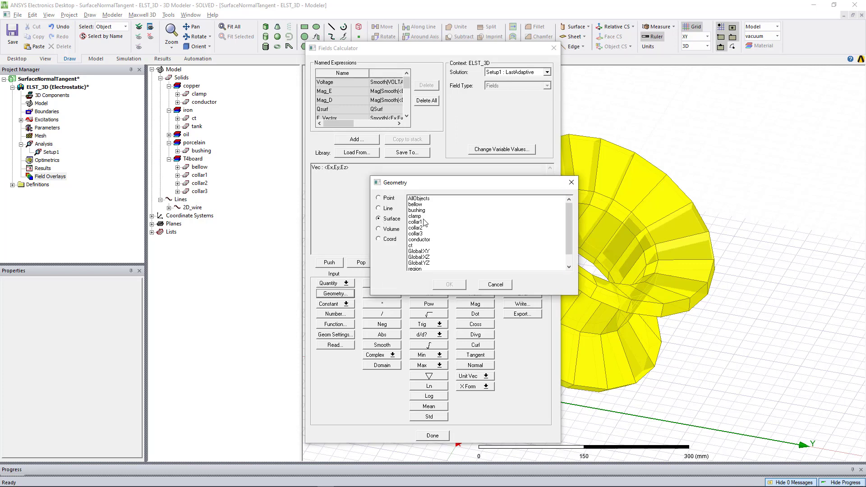
click(415, 222)
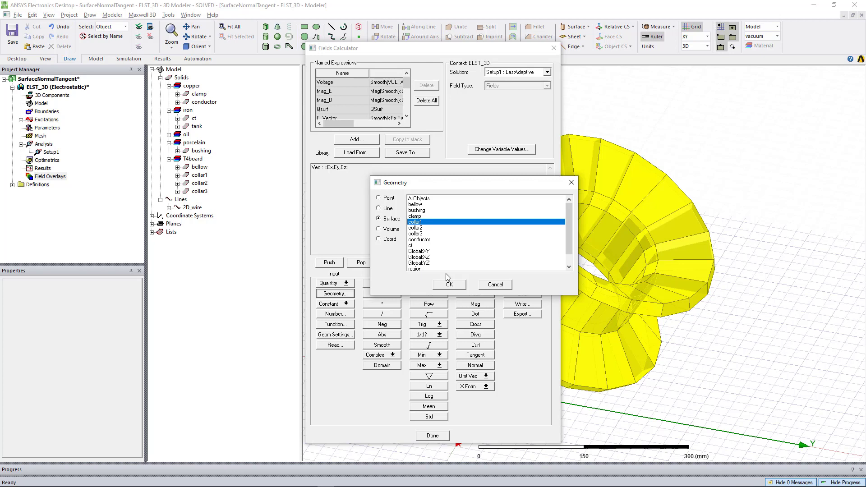
click(449, 284)
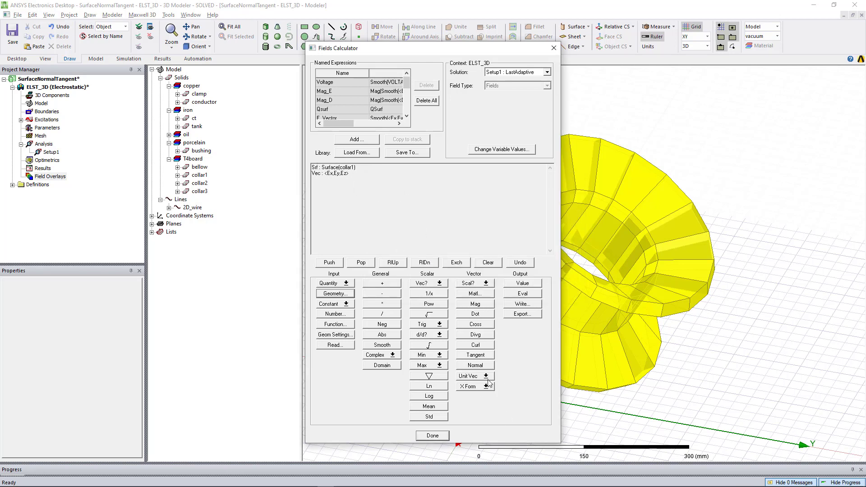
click(484, 375)
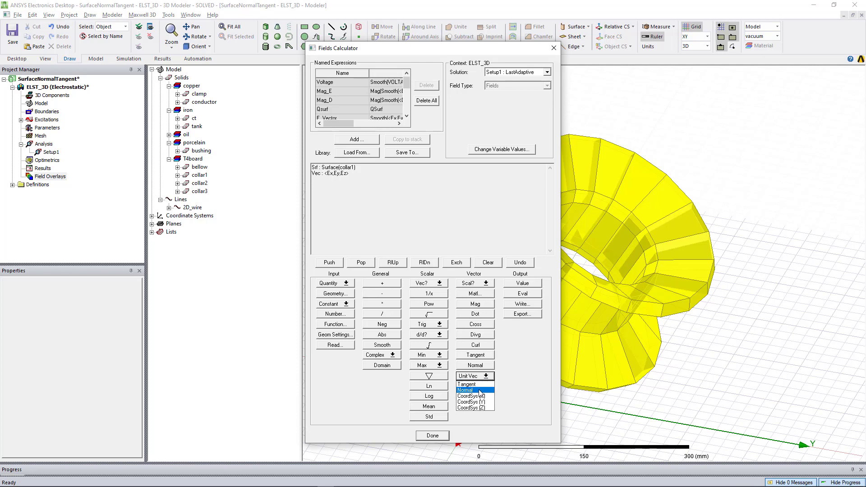
click(466, 390)
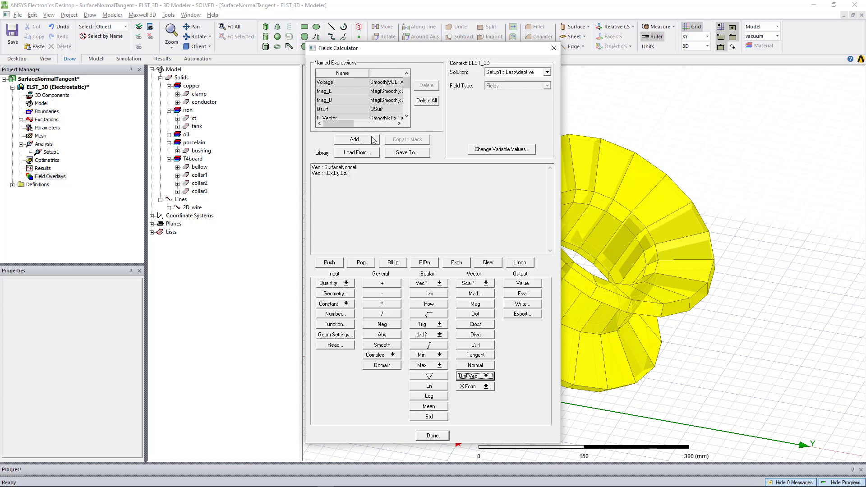
Step: Dot E with the normal and load collar1's surface geometry again
click(474, 314)
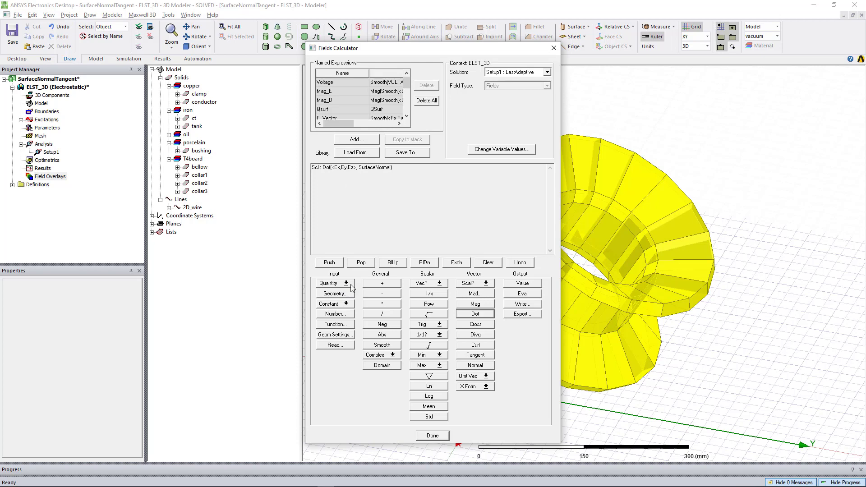
click(333, 293)
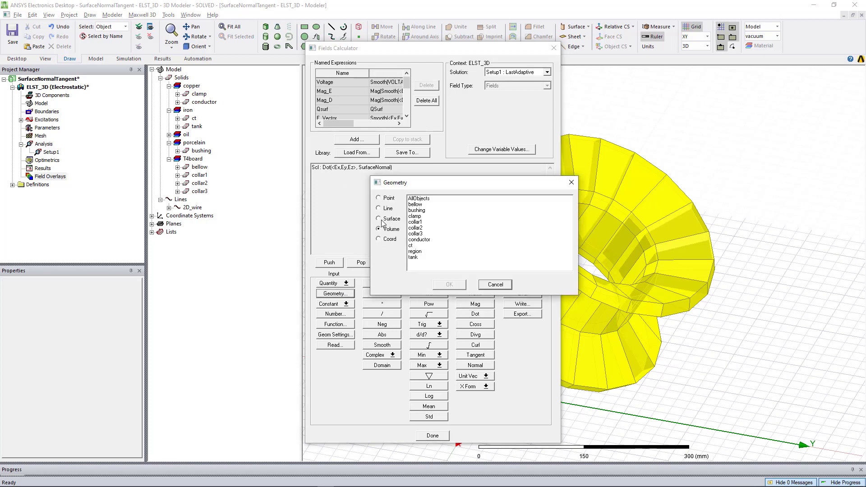
click(379, 219)
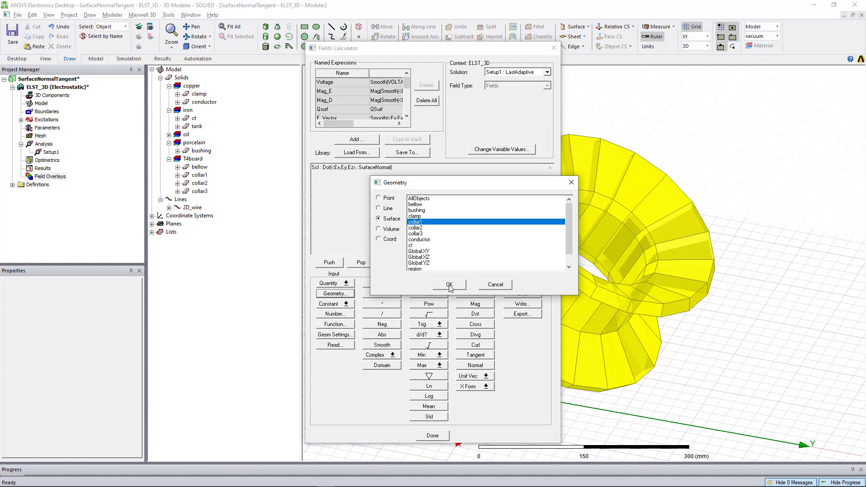
click(449, 284)
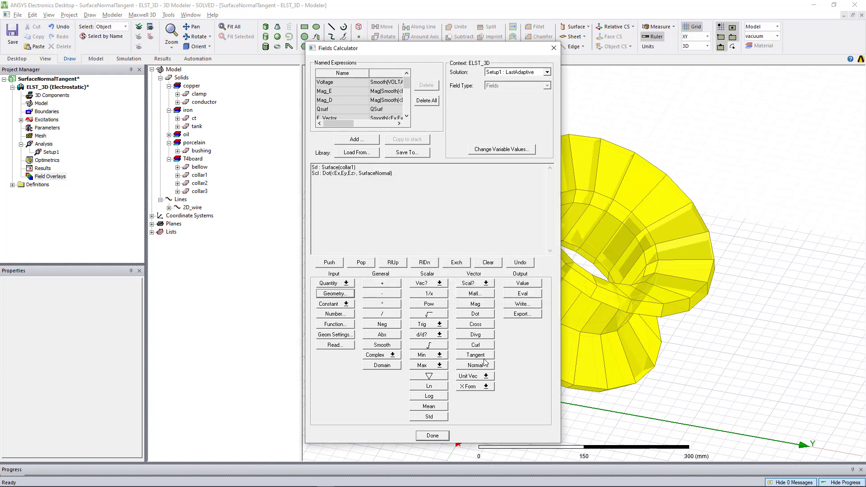
Step: Multiply collar1's surface normal by E·n to form the normal field vector
click(491, 377)
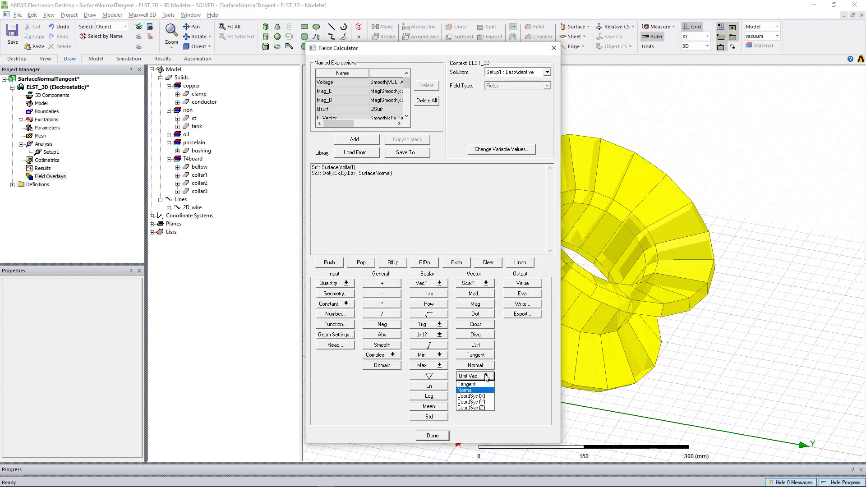
click(464, 390)
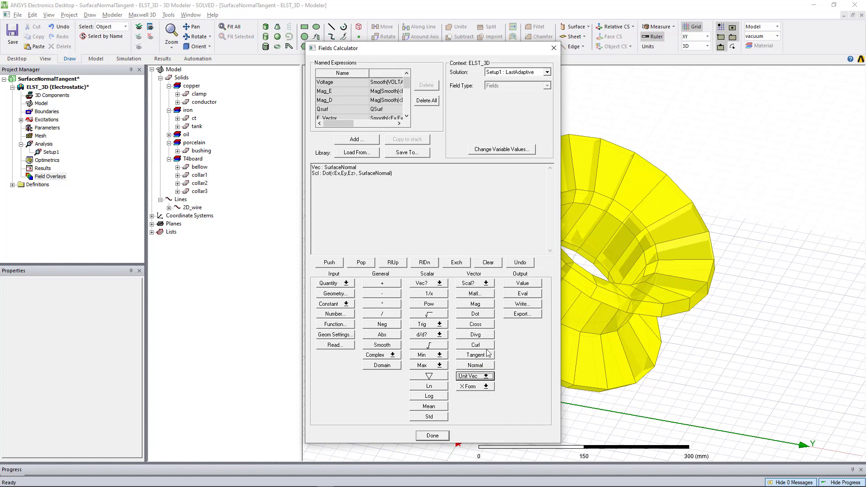
click(381, 303)
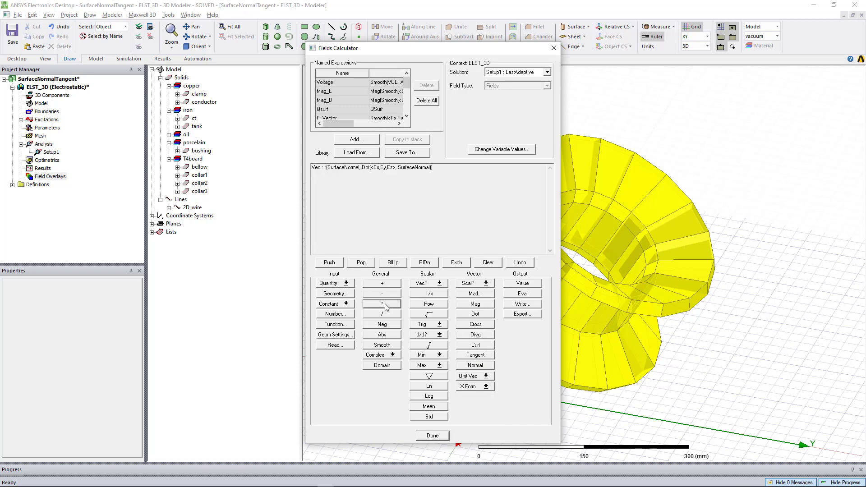
mouse_move(383, 280)
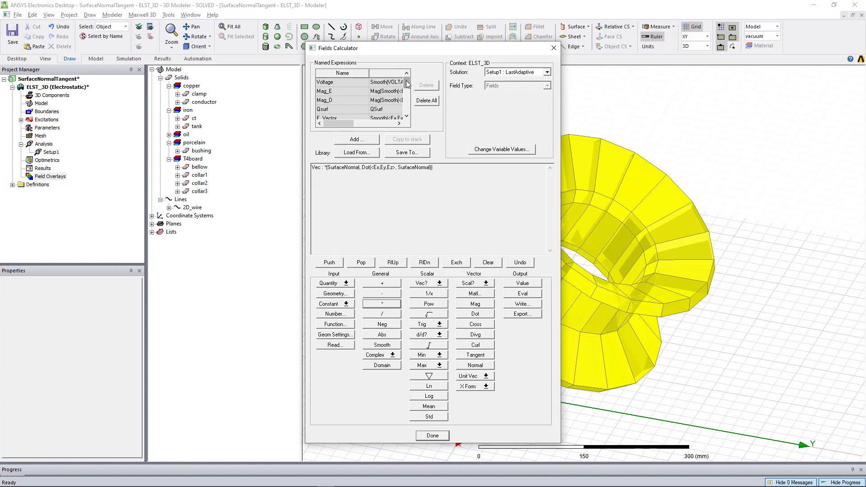
Step: Store the normal field vector as the named expression EvectorNormal
click(356, 139)
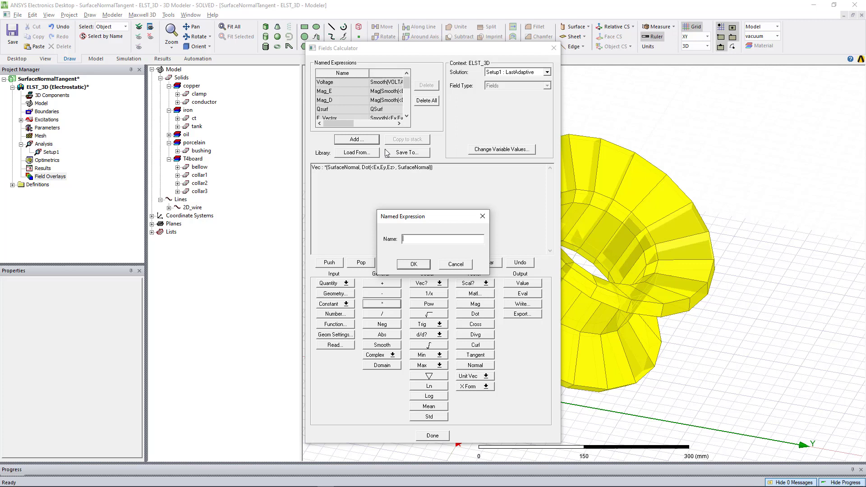
text(EvectorNo)
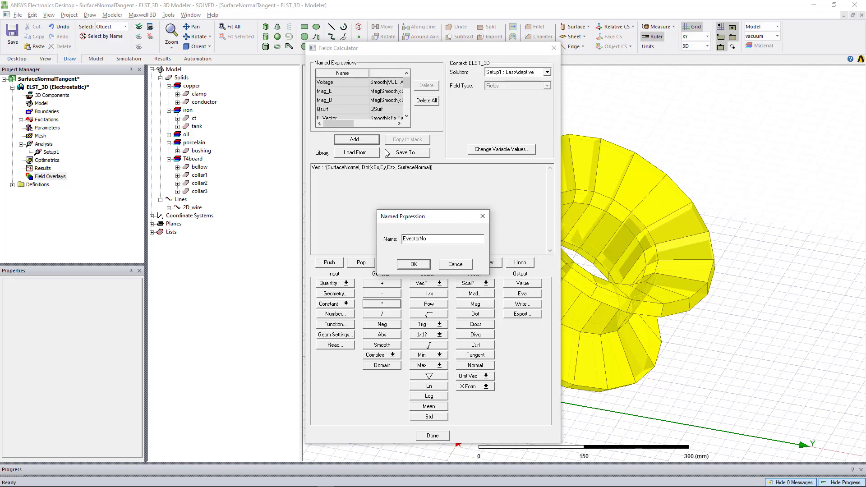
click(413, 263)
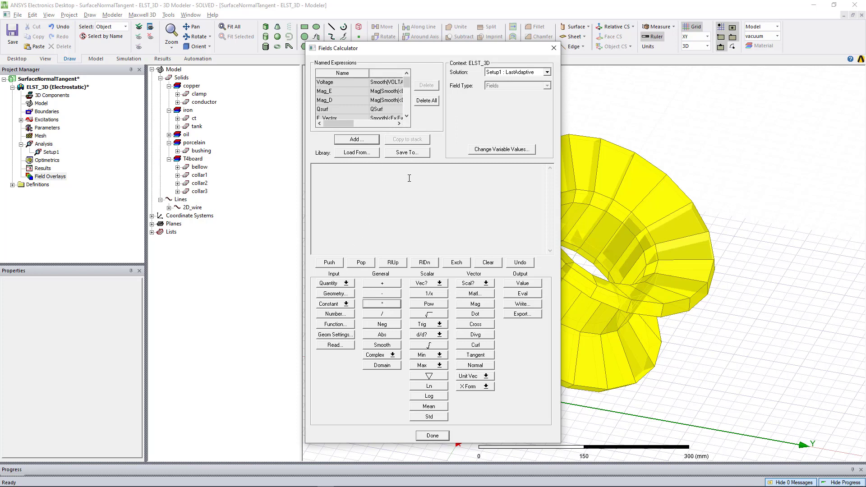
mouse_move(380, 186)
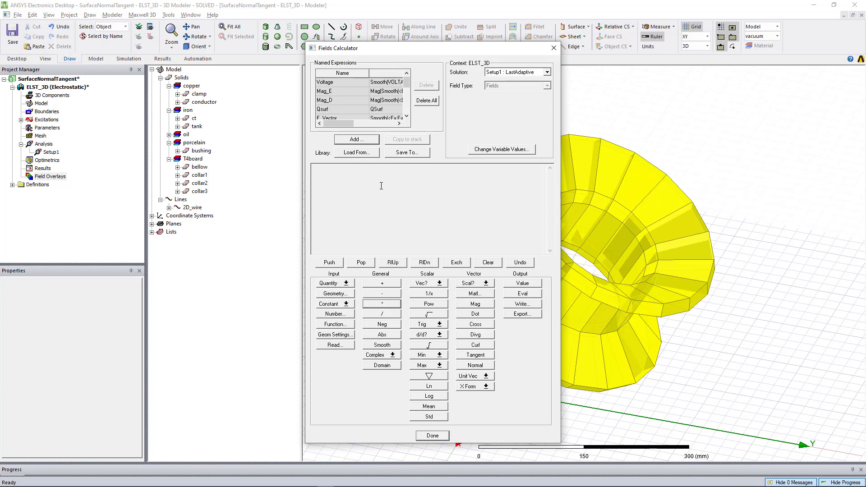
mouse_move(347, 290)
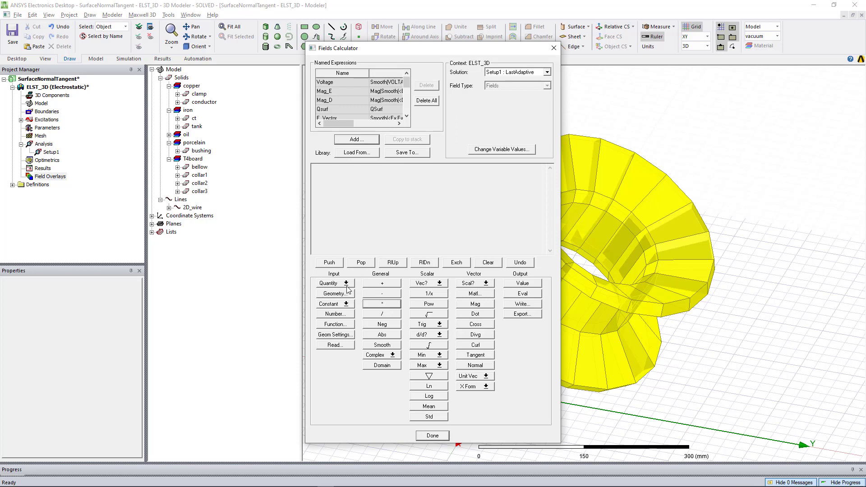
Step: Reload E and subtract EvectorNormal from it to get the tangential field
click(331, 282)
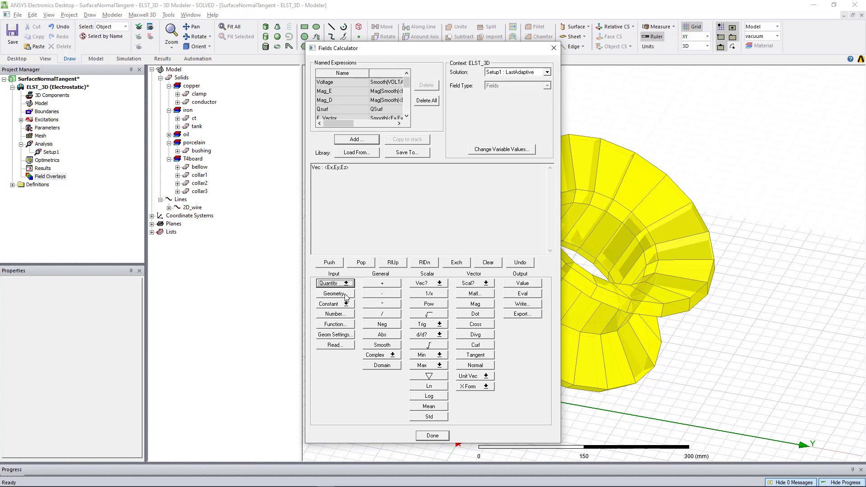
scroll(down, 3)
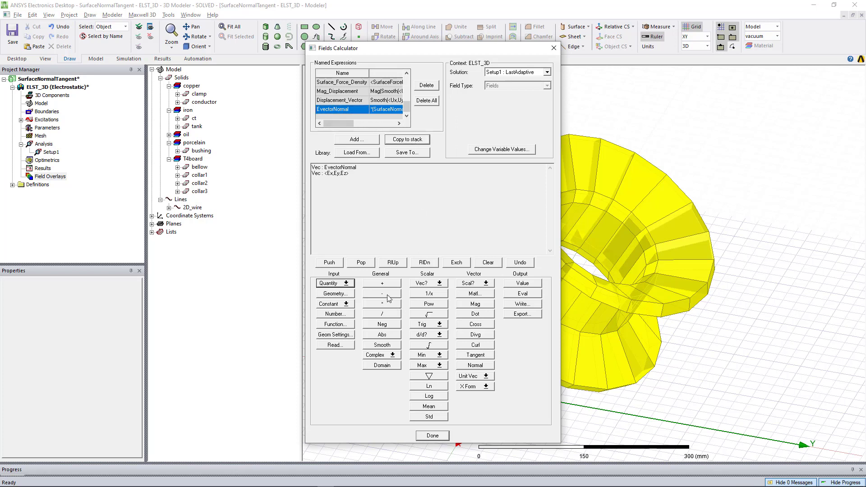
click(381, 293)
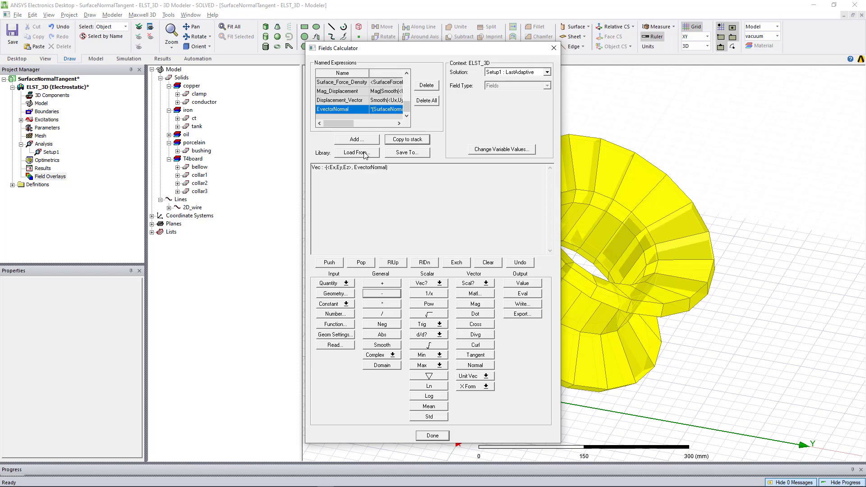
Step: Store the E minus EvectorNormal result as named expression EvectorTangent
click(355, 139)
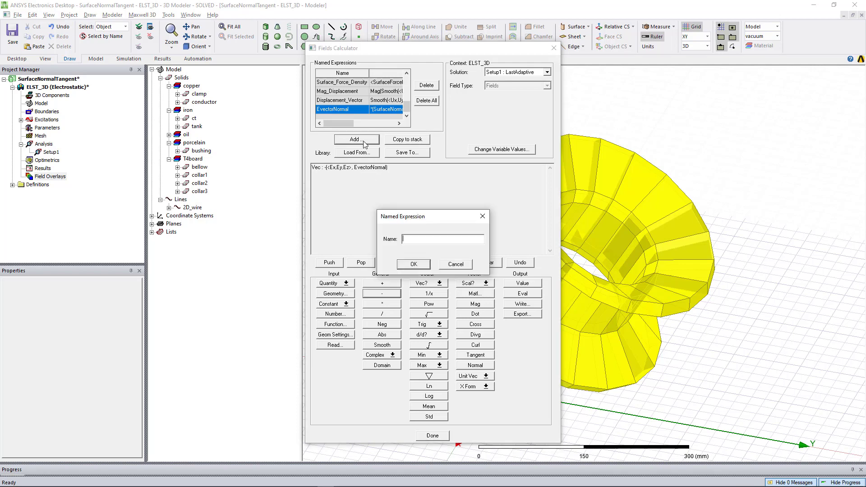
text(E)
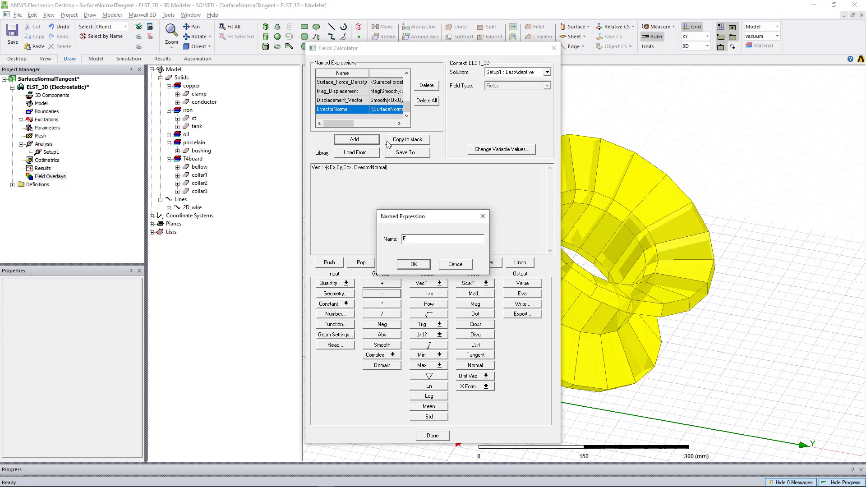
text(vector)
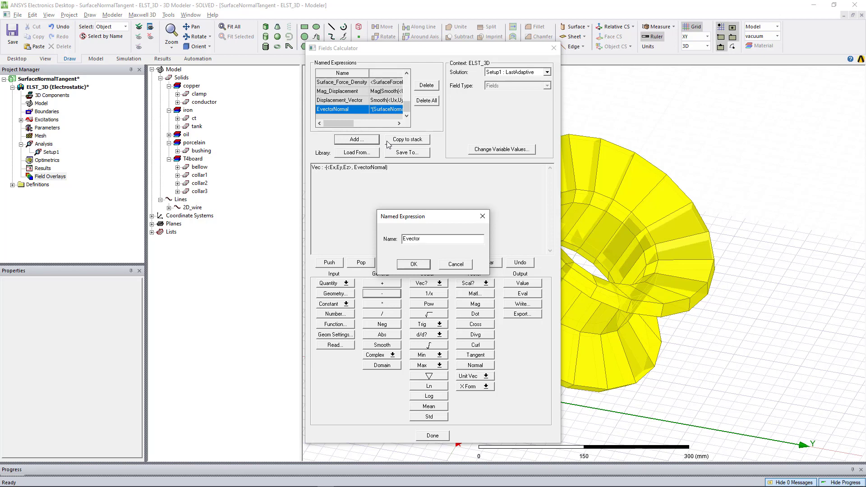
text(Tangent)
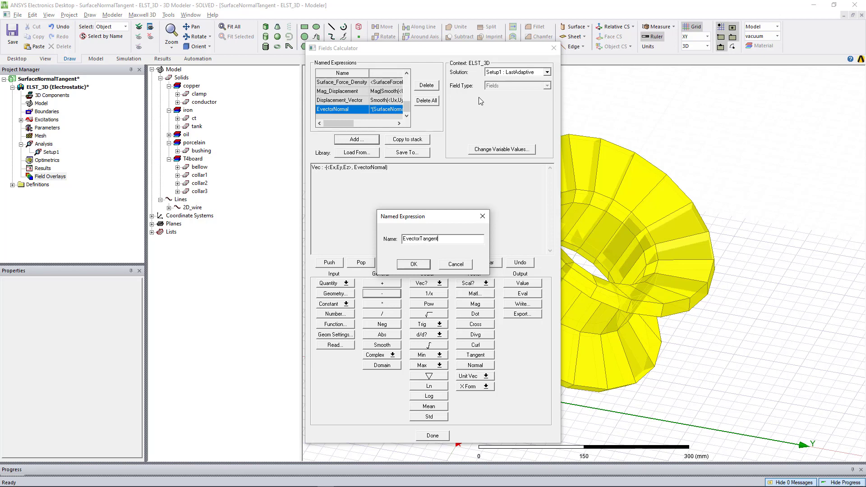
click(413, 263)
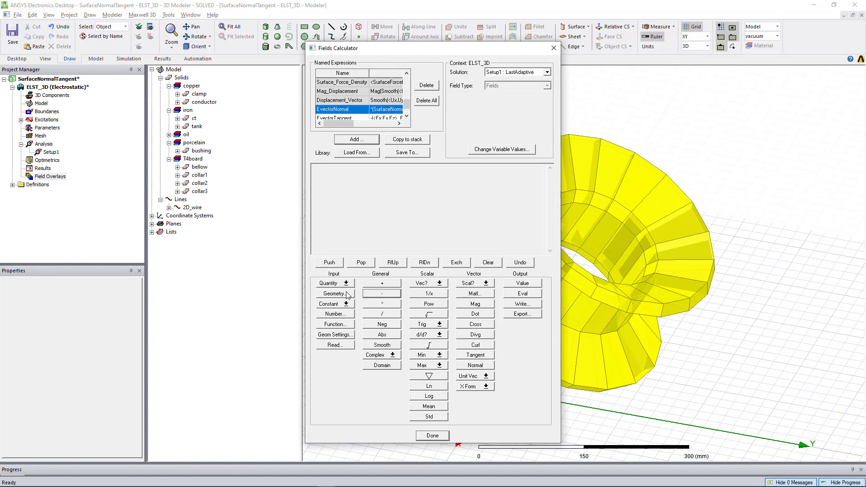
Step: Leave the calculator and start a named-expression field plot on collar1
click(432, 436)
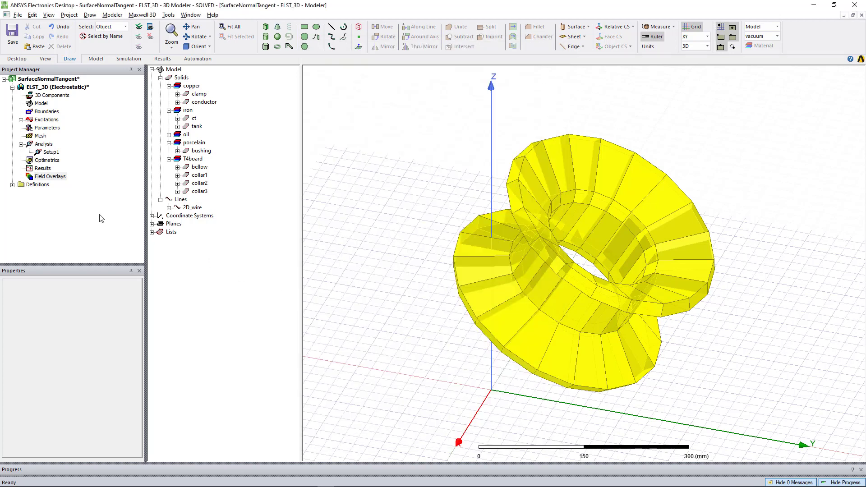
click(50, 177)
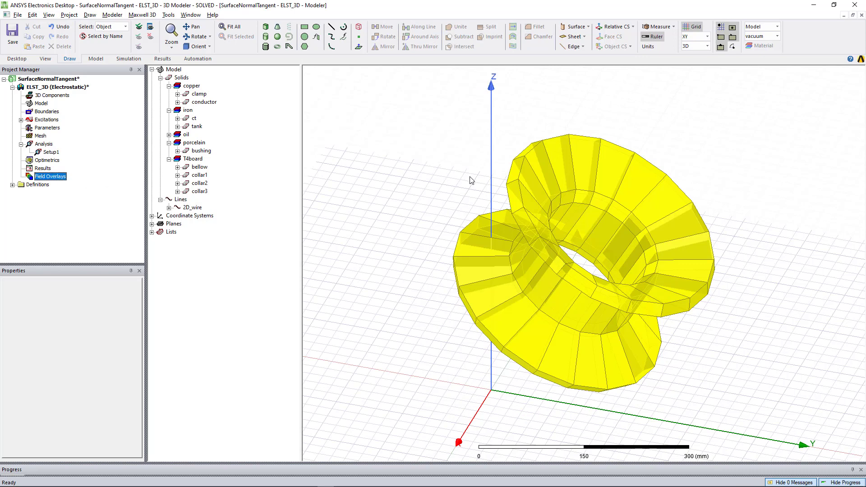
click(200, 175)
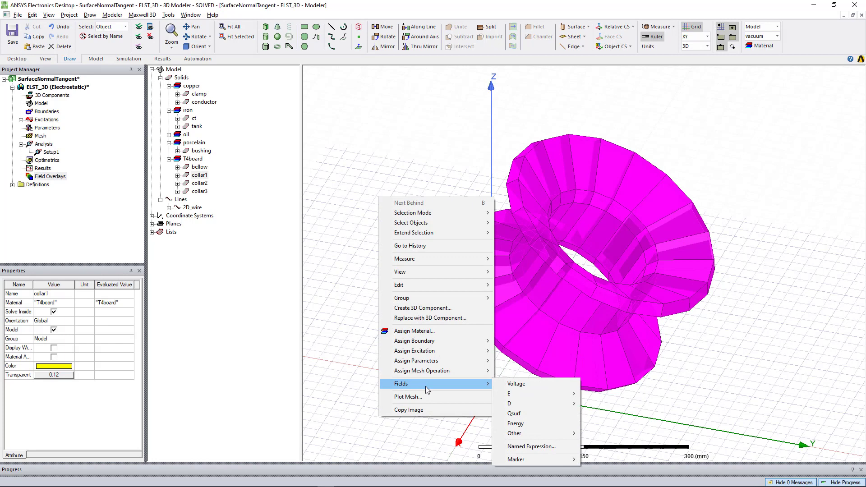
click(531, 445)
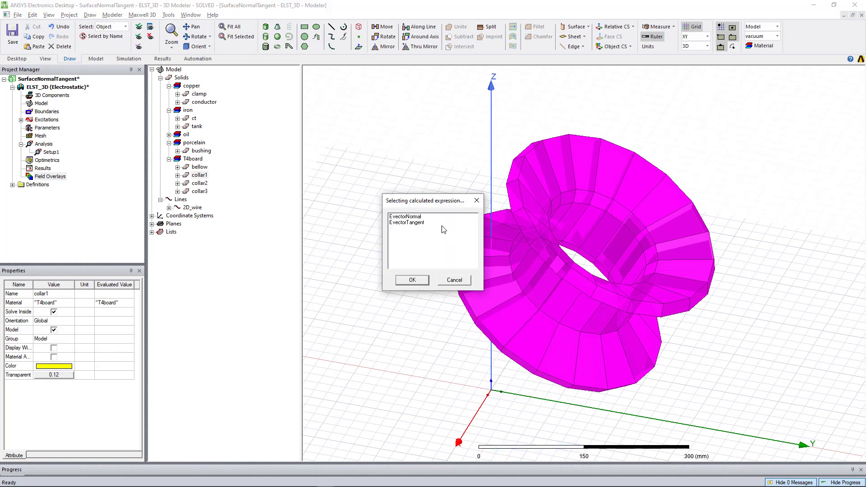
Step: Create the EvectorNormal1 arrow plot of EvectorNormal on collar1's surface only
click(411, 280)
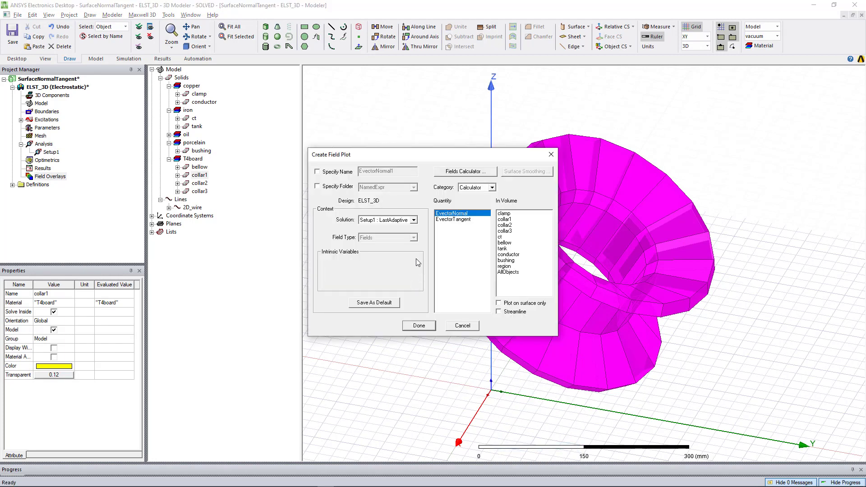
click(498, 304)
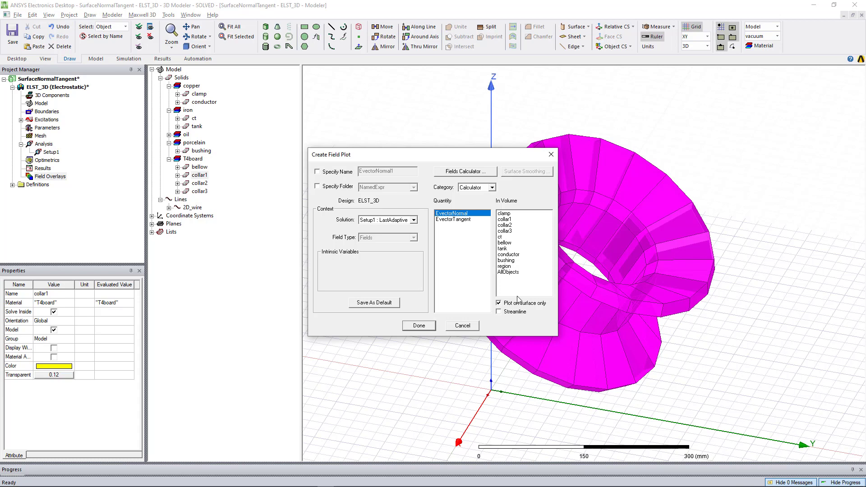
click(418, 326)
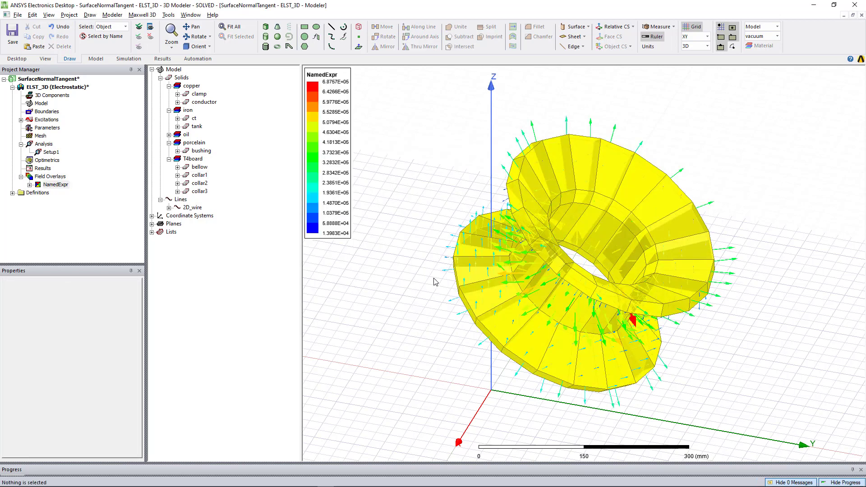
click(55, 184)
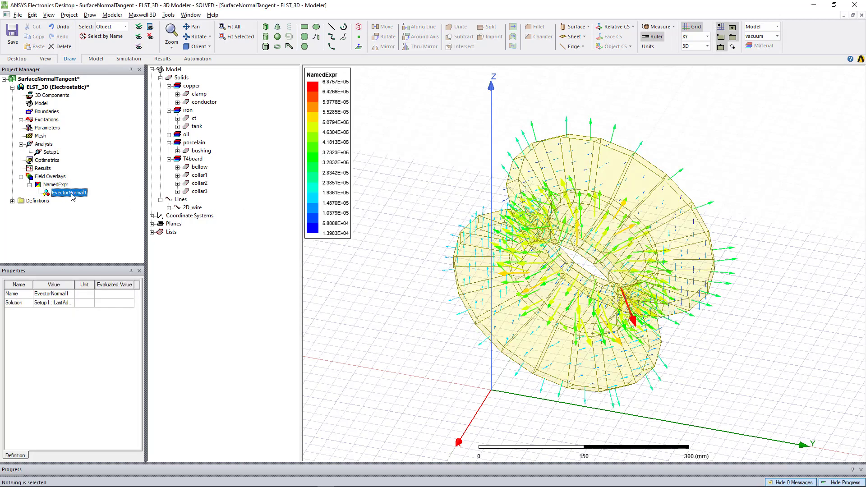
Step: Hide EvectorNormal1 and start another named-expression plot on collar1
right_click(69, 193)
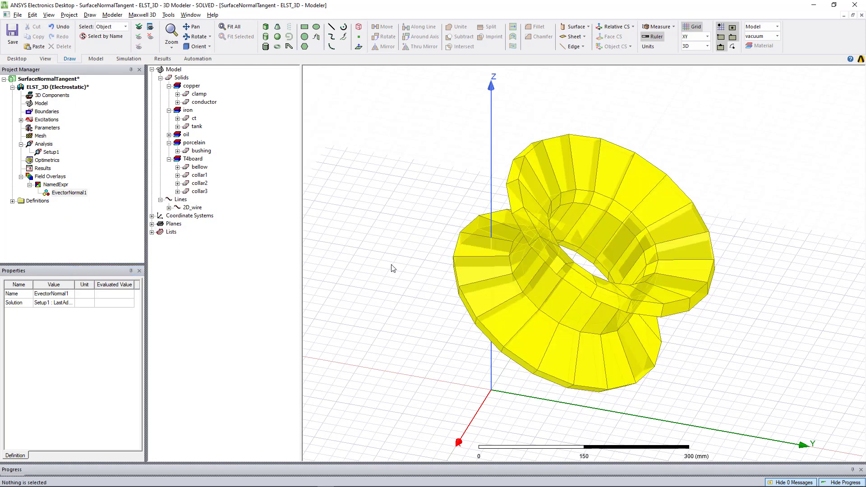
click(200, 175)
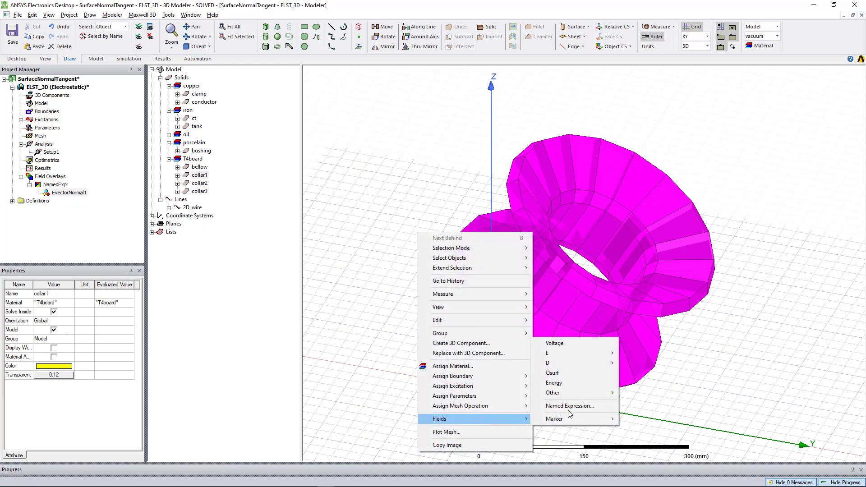
click(570, 406)
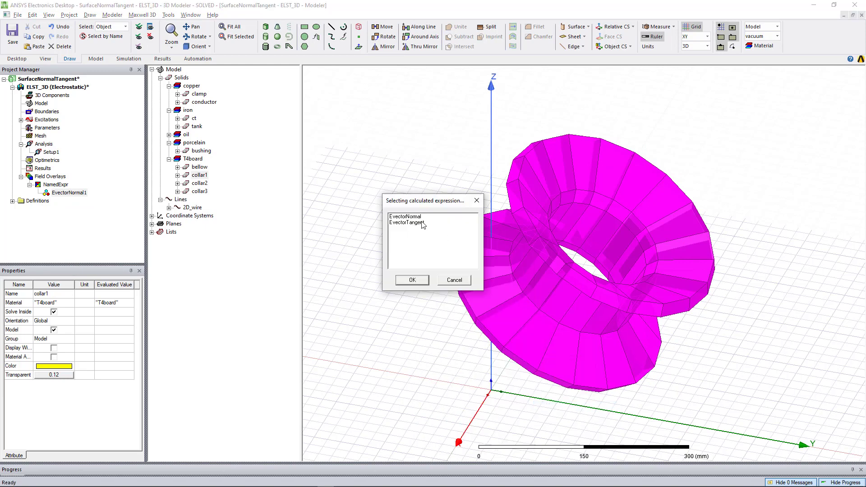
Step: Create the EvectorTangent1 arrow plot of EvectorTangent on collar1's surface only
click(411, 280)
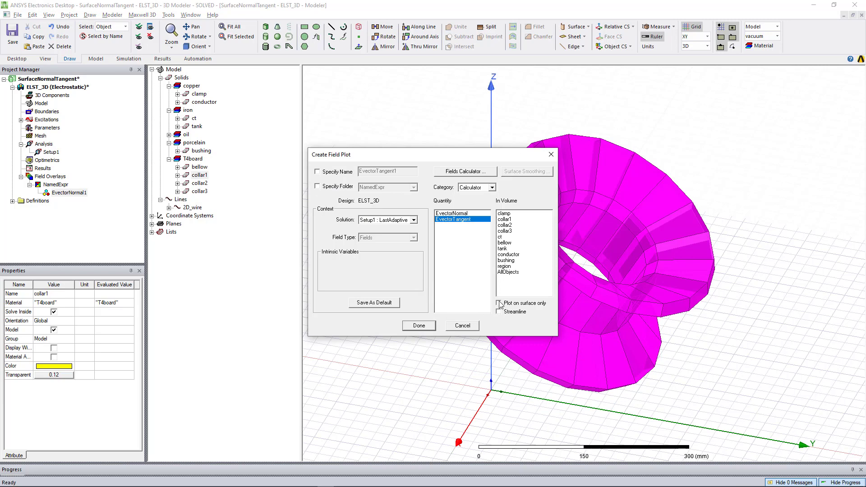
click(419, 325)
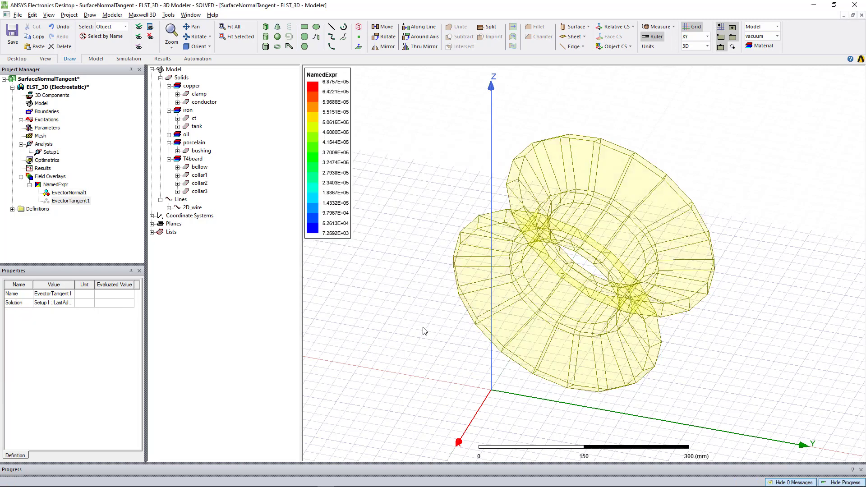
click(71, 200)
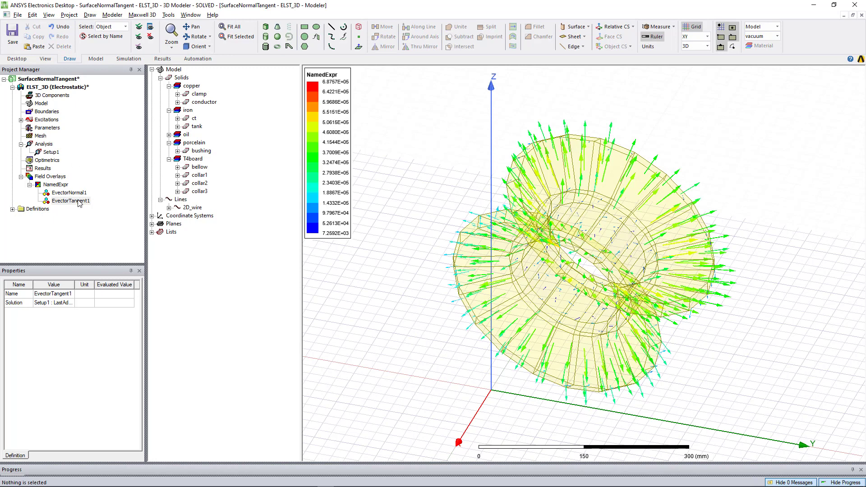
Step: Orbit to a side view and compare the EvectorNormal1 and EvectorTangent1 arrows on collar1
right_click(69, 200)
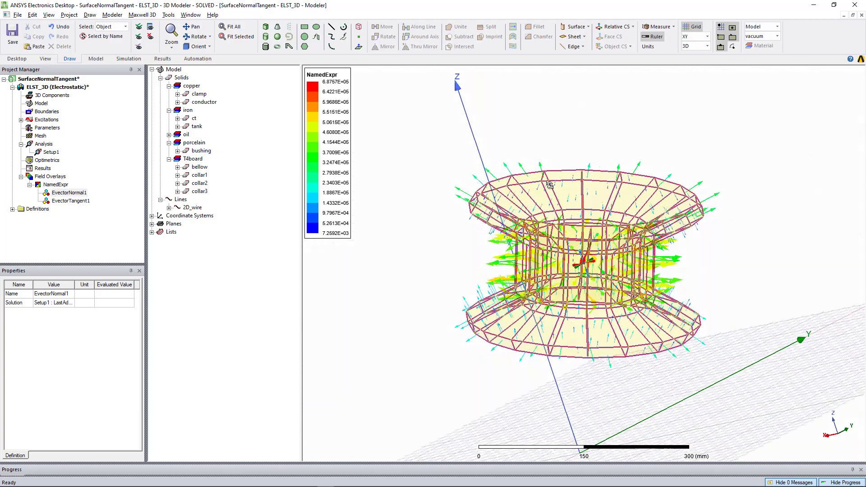
drag(550, 185, 427, 242)
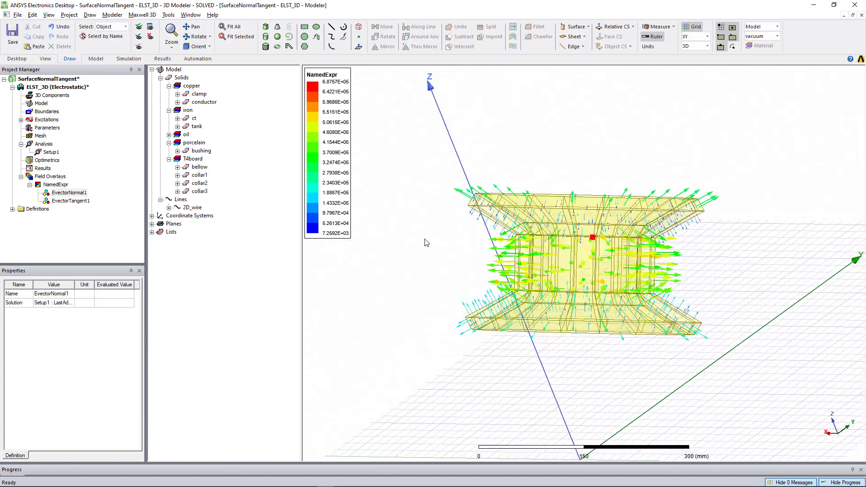
click(69, 192)
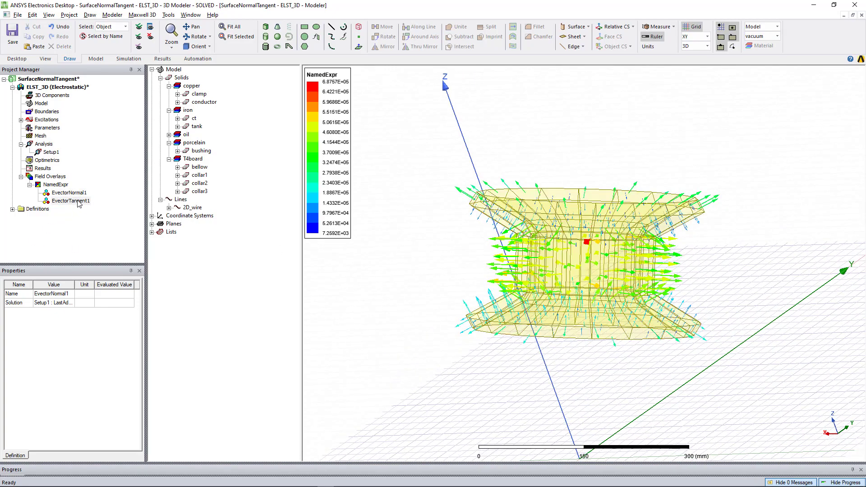
click(71, 200)
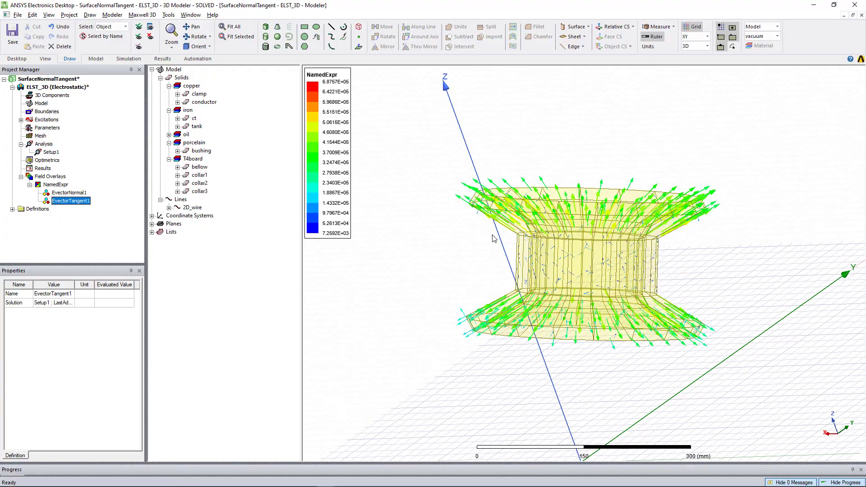